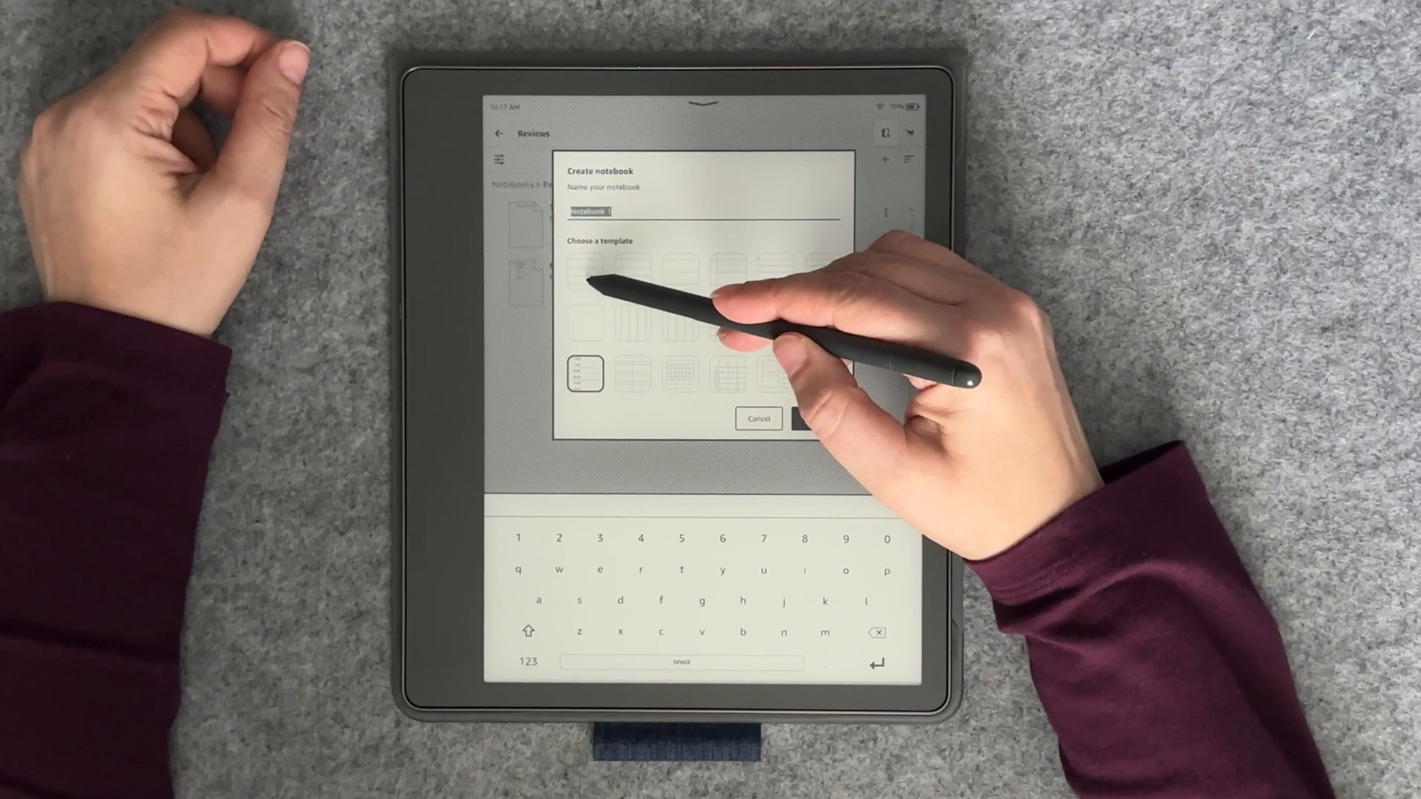
# Create the new notebook Notebook 1 with a lined page template and land on its first page.
pyautogui.click(585, 269)
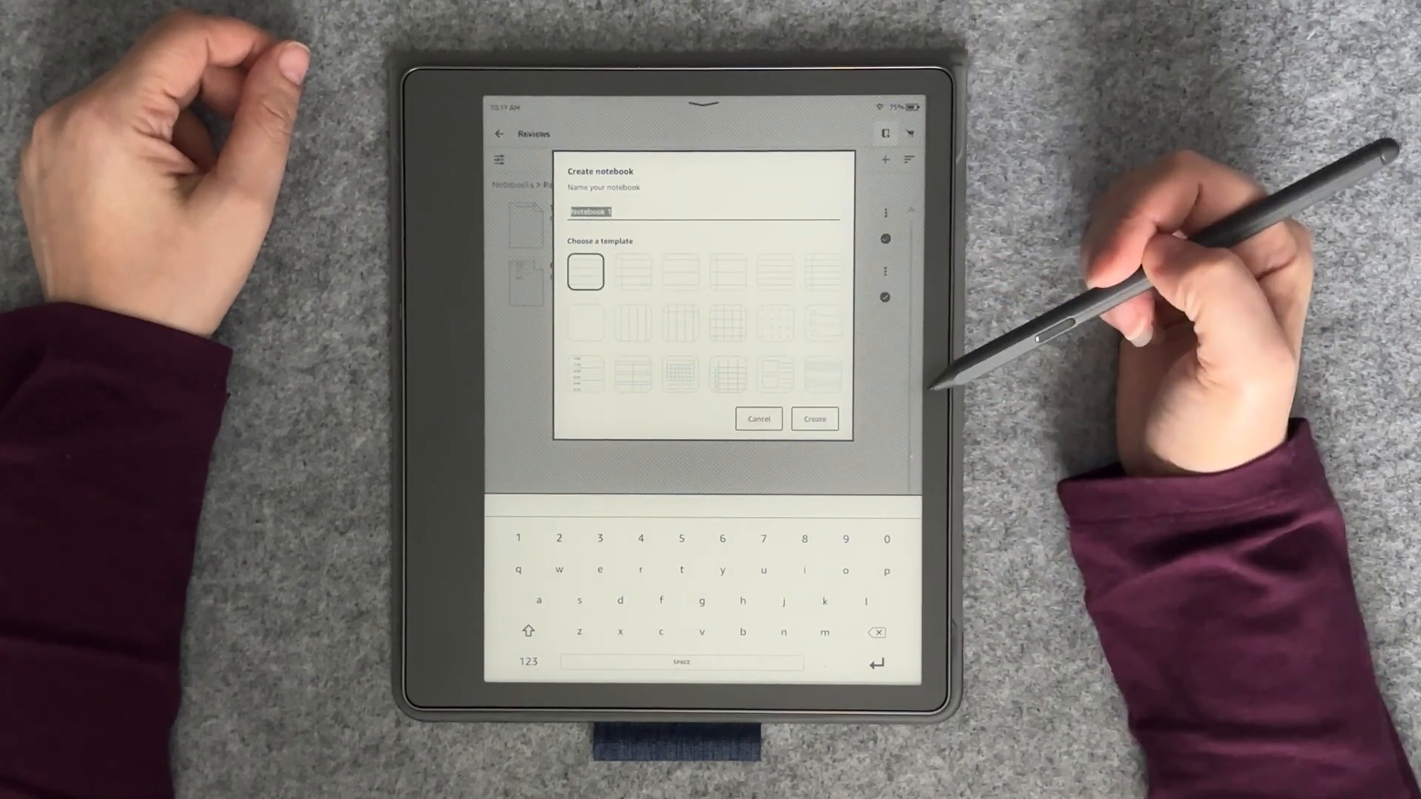
pyautogui.click(814, 419)
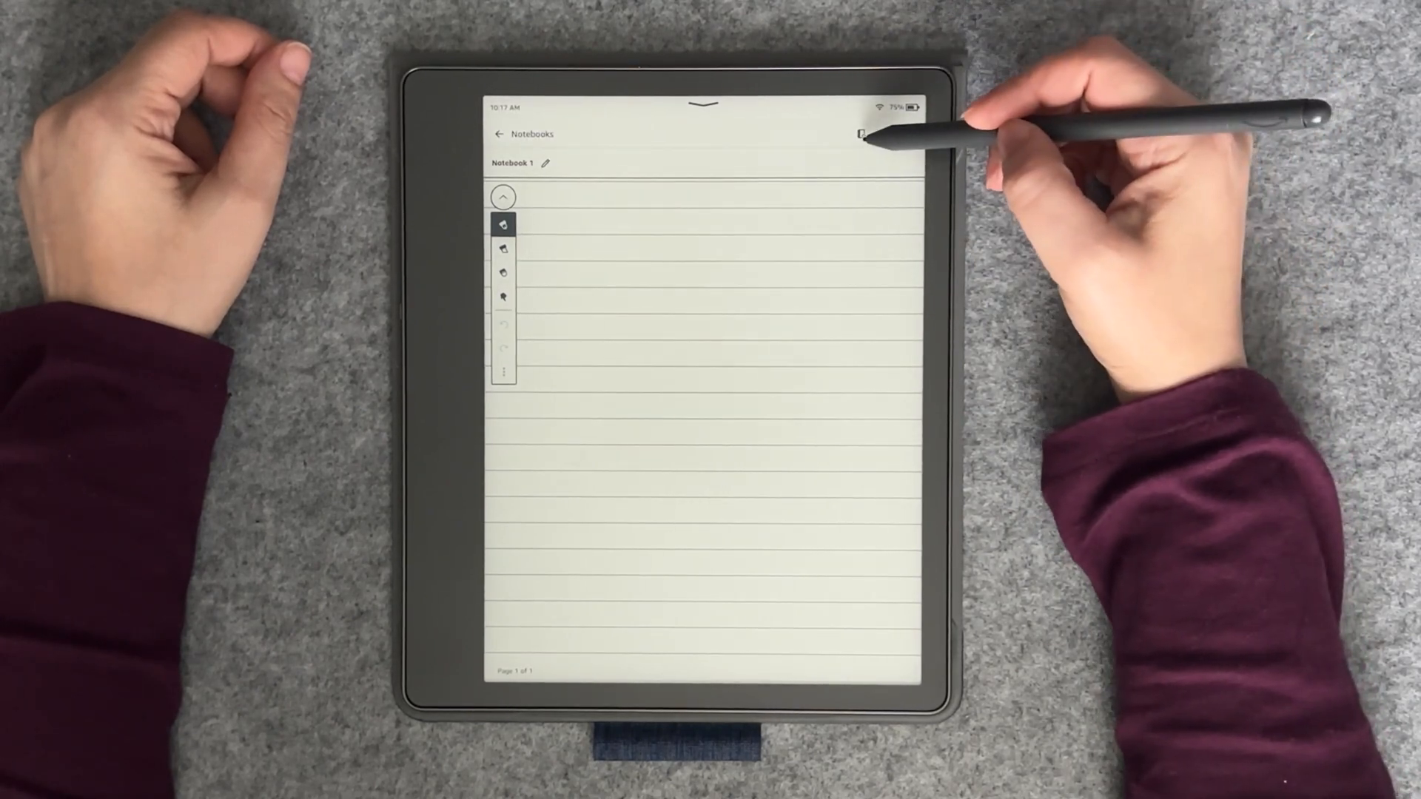
# Browse the built-in templates in Notebook settings, switching the page to the music staff template.
pyautogui.click(861, 135)
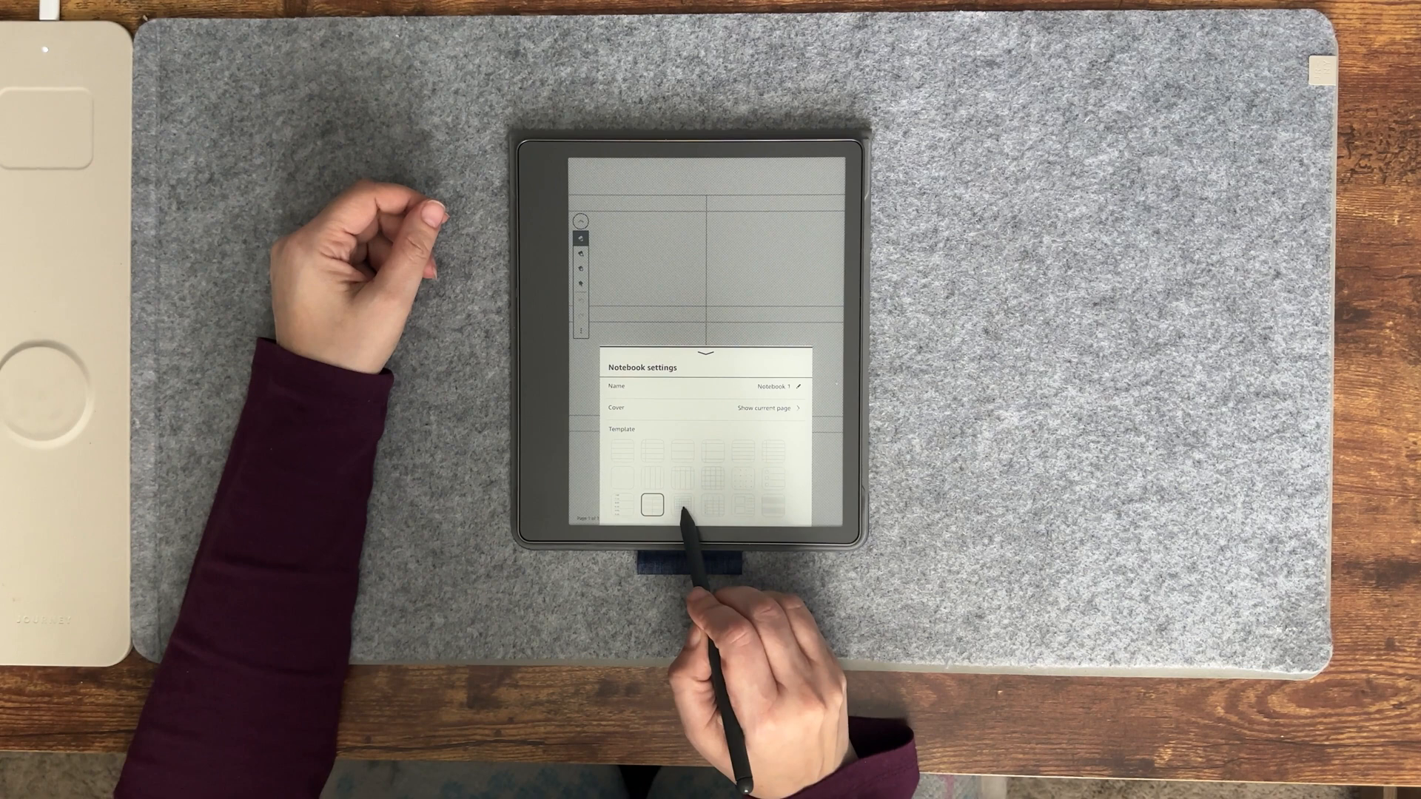
pyautogui.click(771, 506)
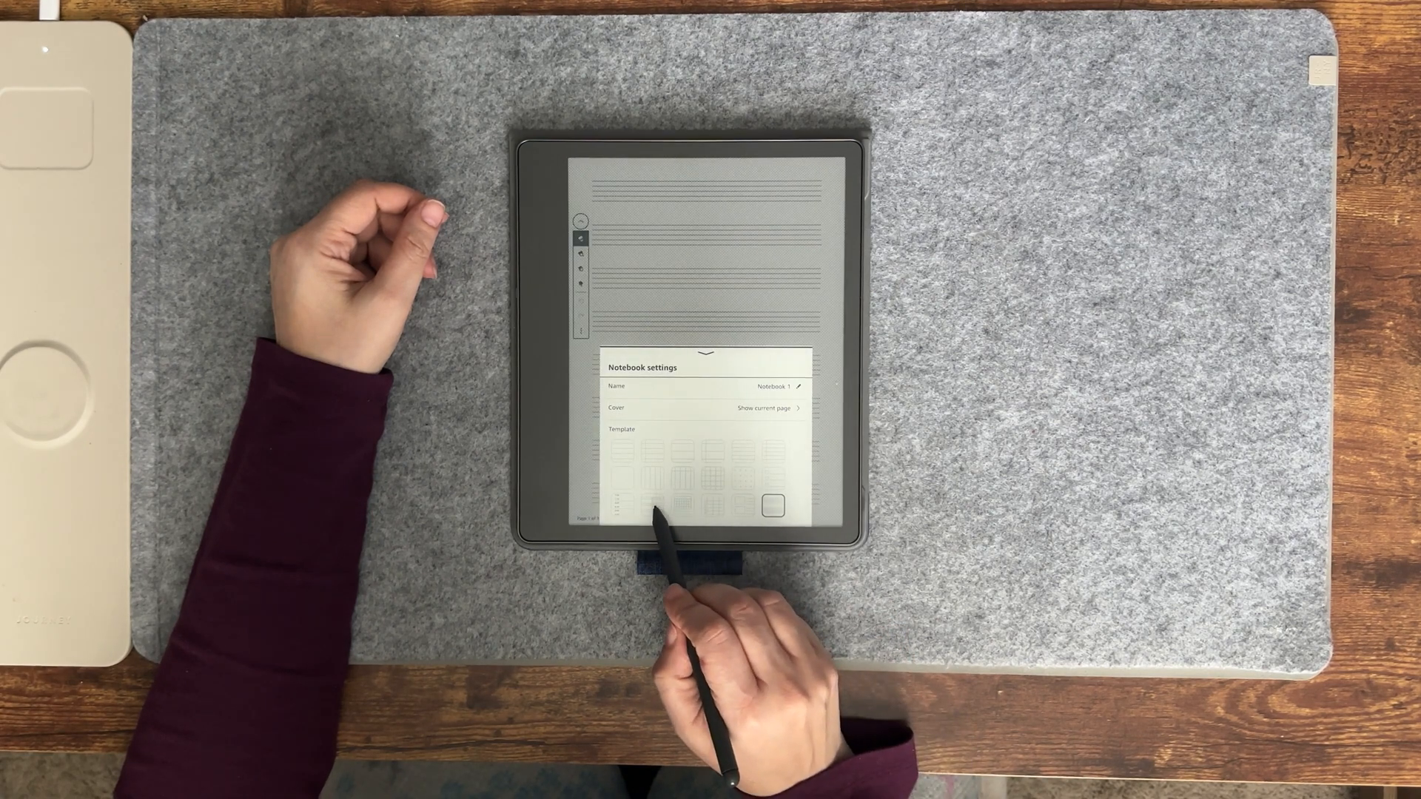